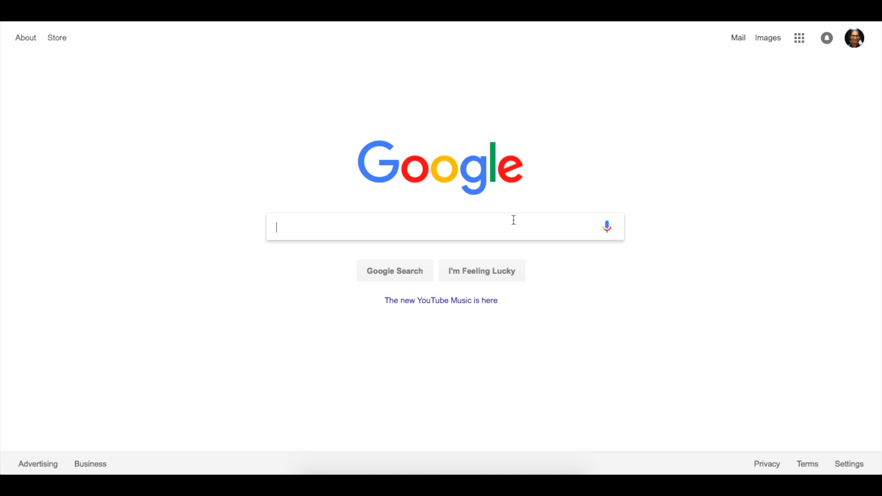
- Search Google for "chrome web store" to bring up the Chrome Web Store Extensions result
text(chrome web store)
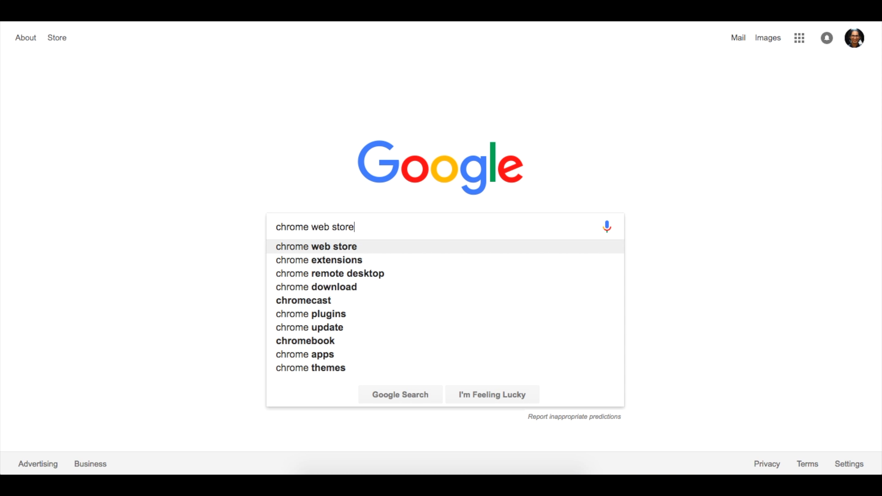
click(319, 261)
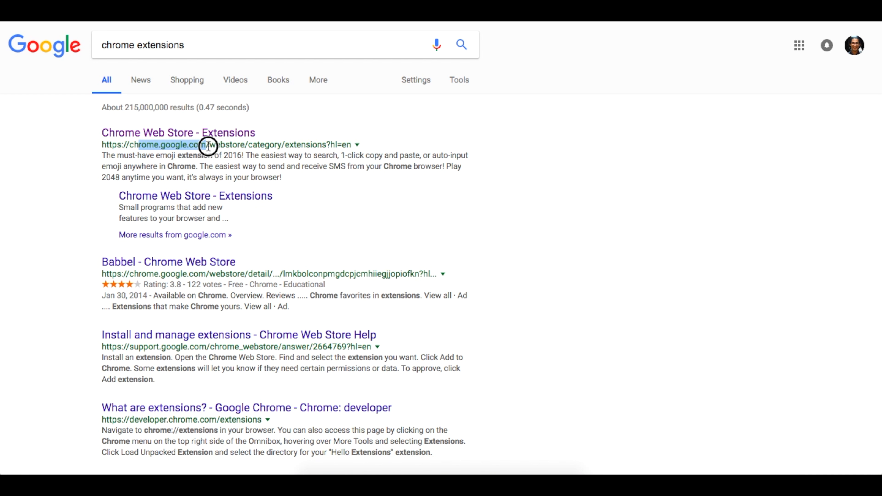
- From the Chrome Web Store, find Edpuzzle and view its detail page, highlighting the description sentence
click(206, 151)
text(edpuzzle)
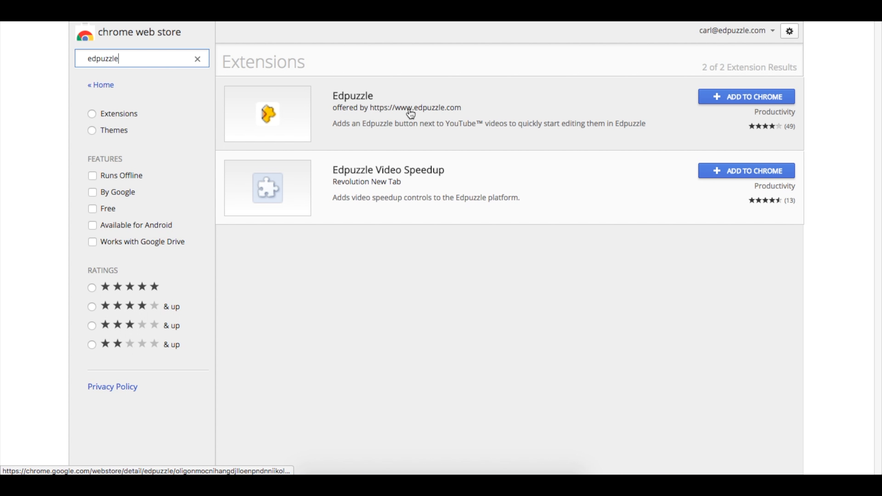
click(353, 96)
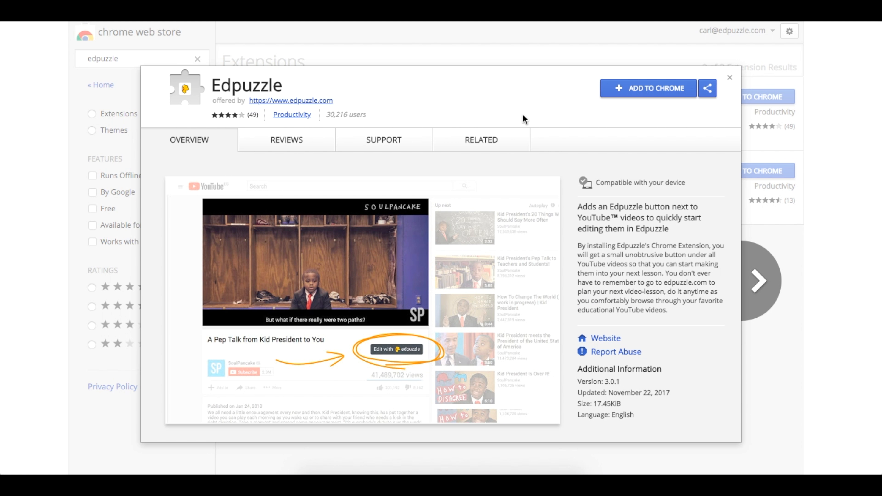
mouse_move(579, 210)
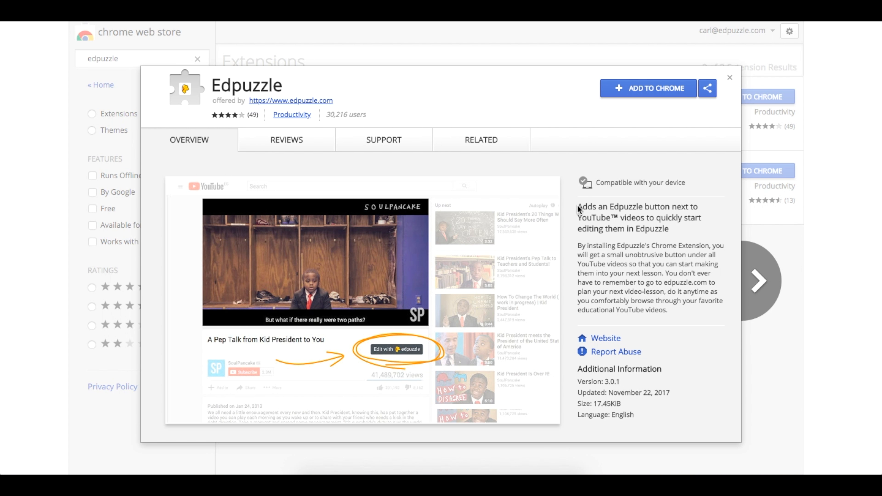
drag(577, 206, 612, 218)
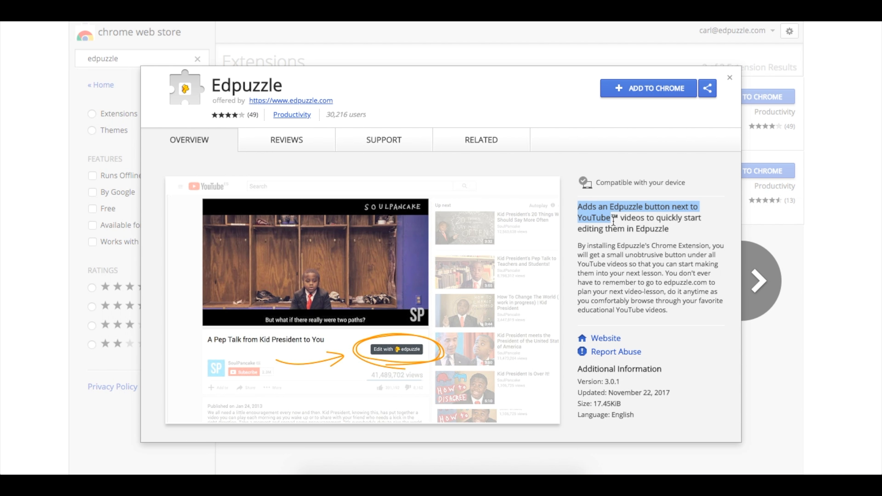
mouse_move(652, 158)
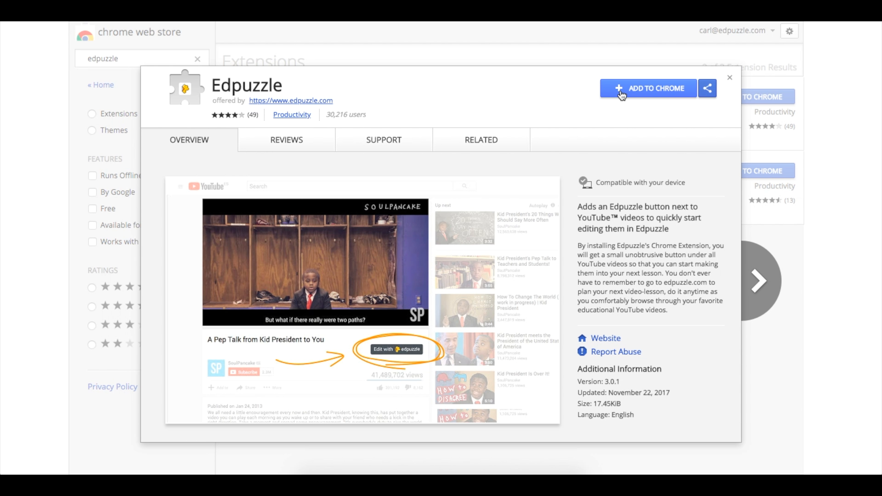
- Add the Edpuzzle extension to Chrome and confirm the permission prompt
click(648, 88)
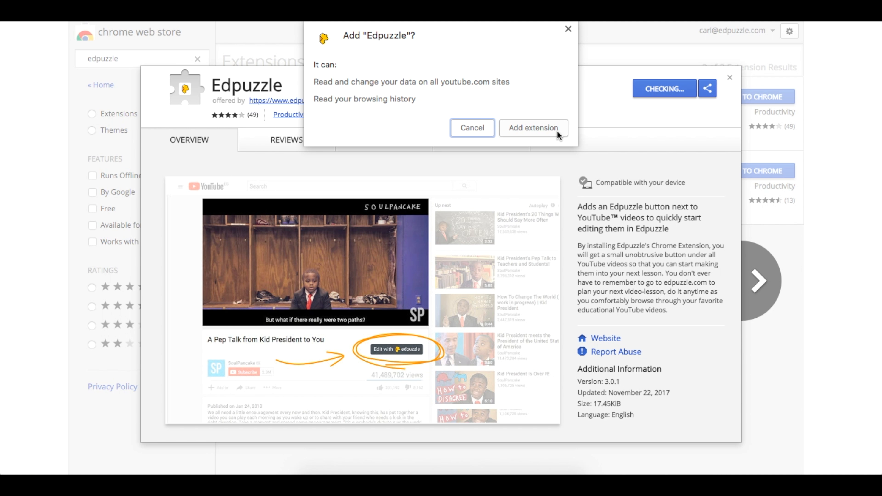
click(533, 128)
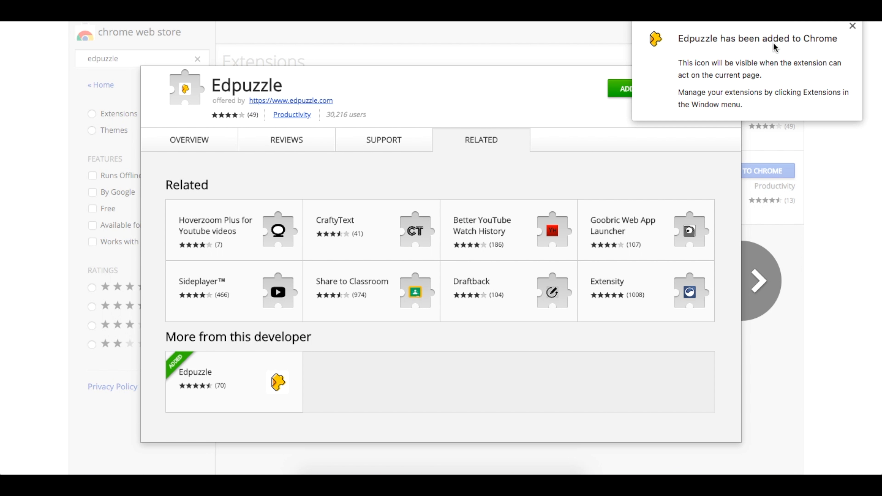
mouse_move(685, 99)
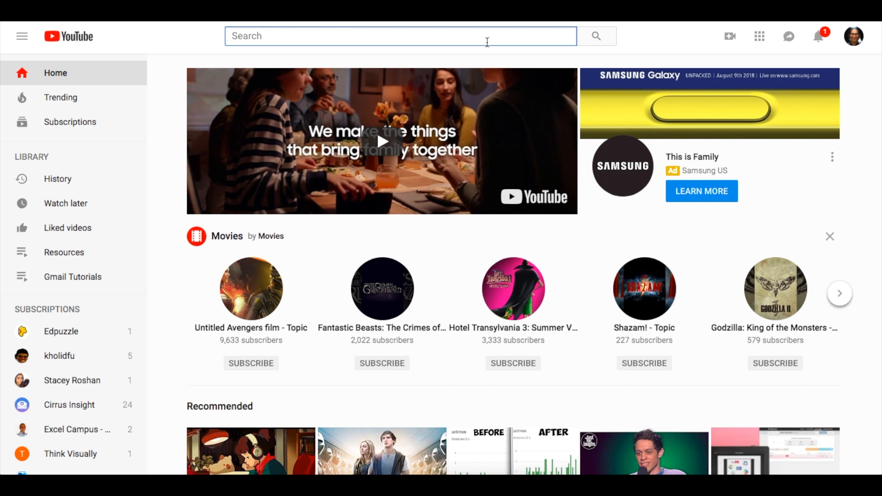
- Search YouTube for "factorials", choose the patrickJMT Factorials video, and send it to Edpuzzle for editing
text(factorials)
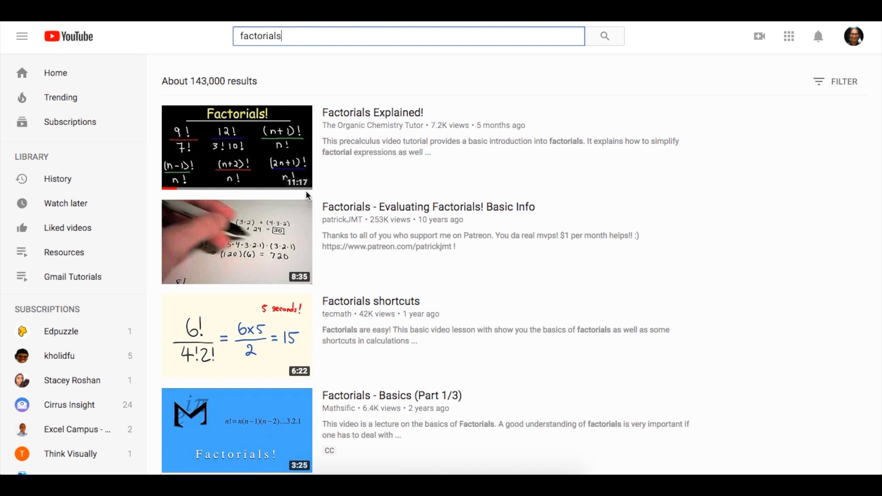
click(223, 244)
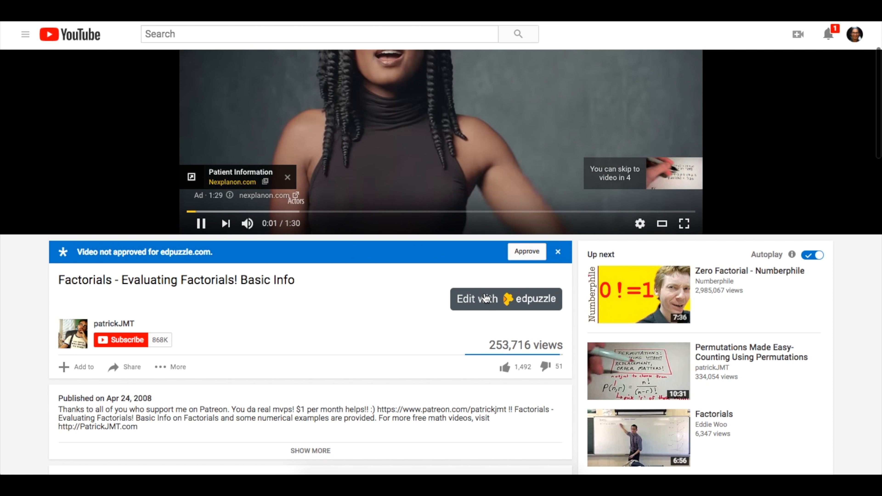
click(487, 299)
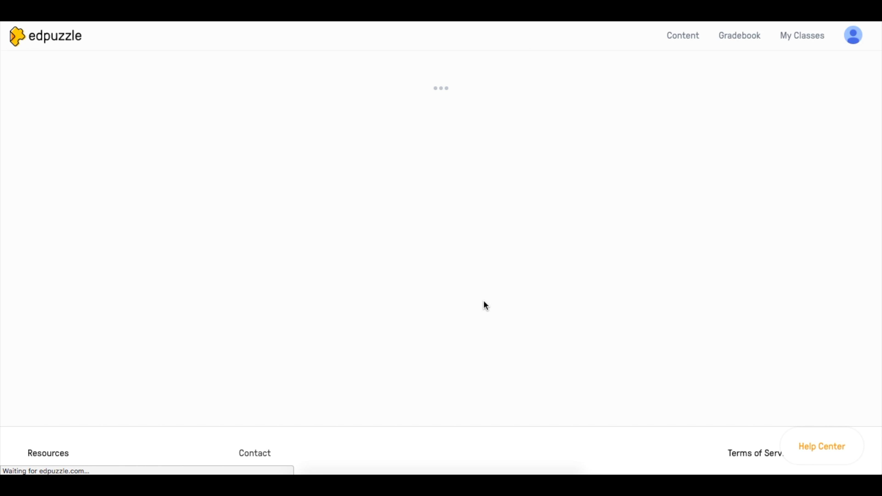